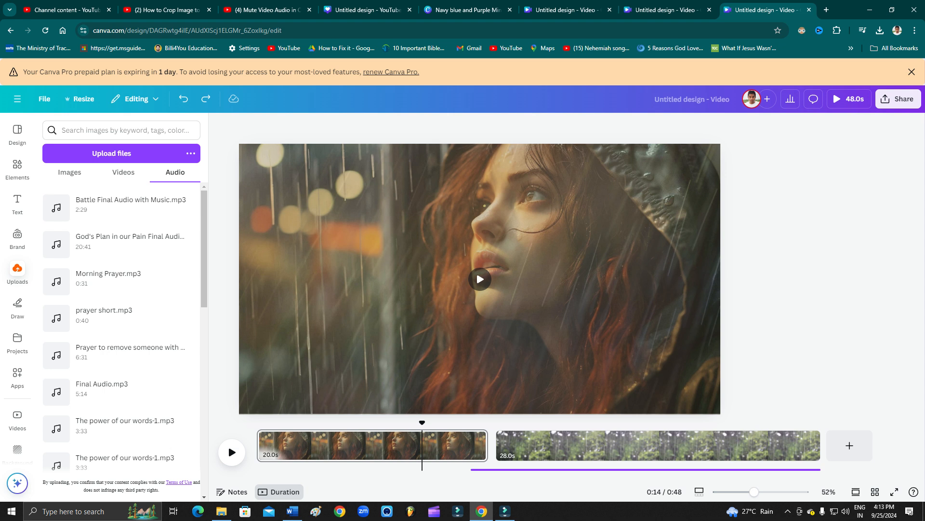
Review the rain portrait scene's volume settings and preview the video briefly
click(479, 279)
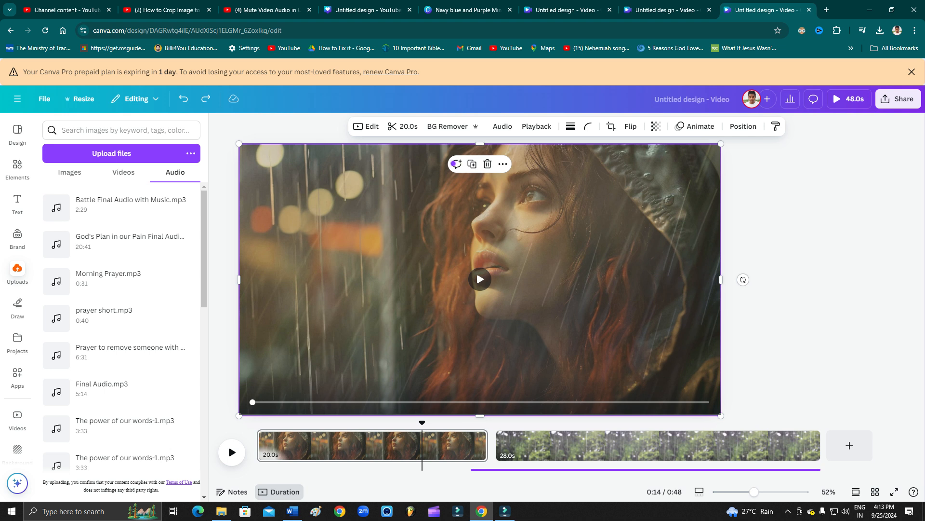
click(479, 279)
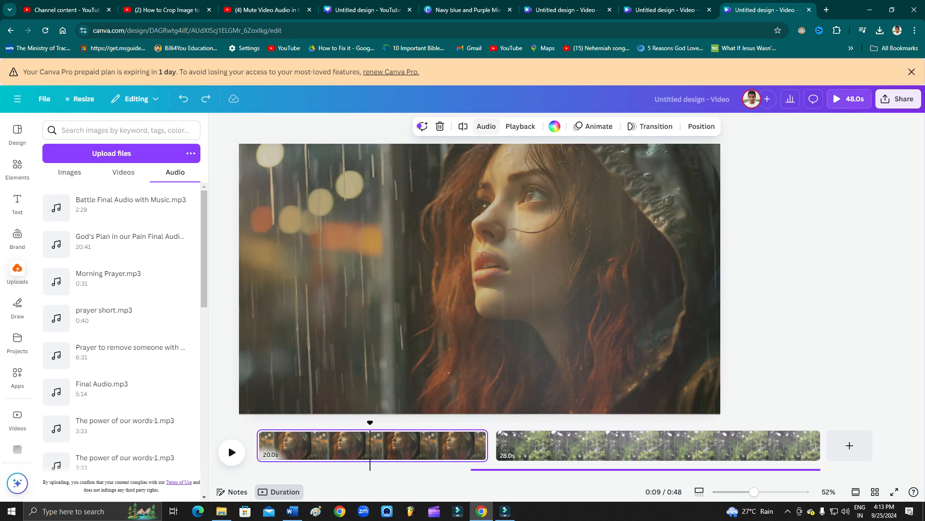
click(486, 127)
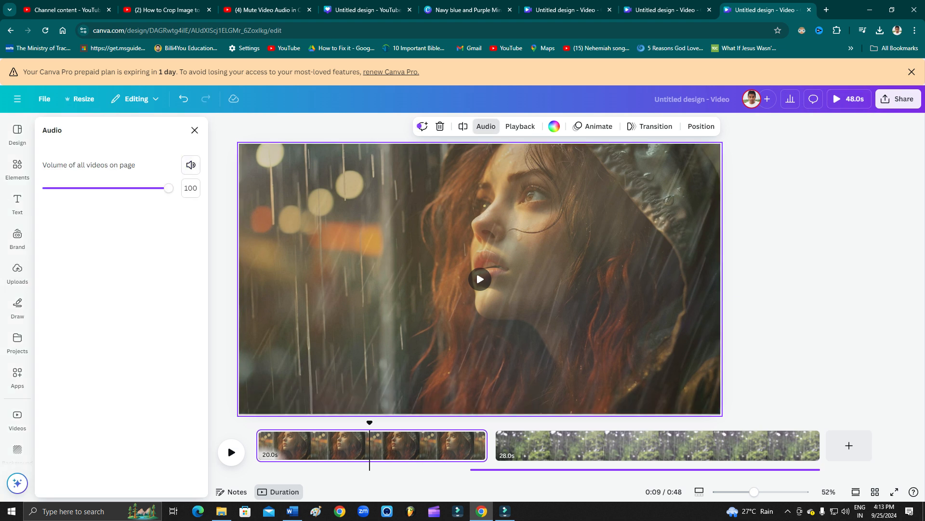
click(479, 279)
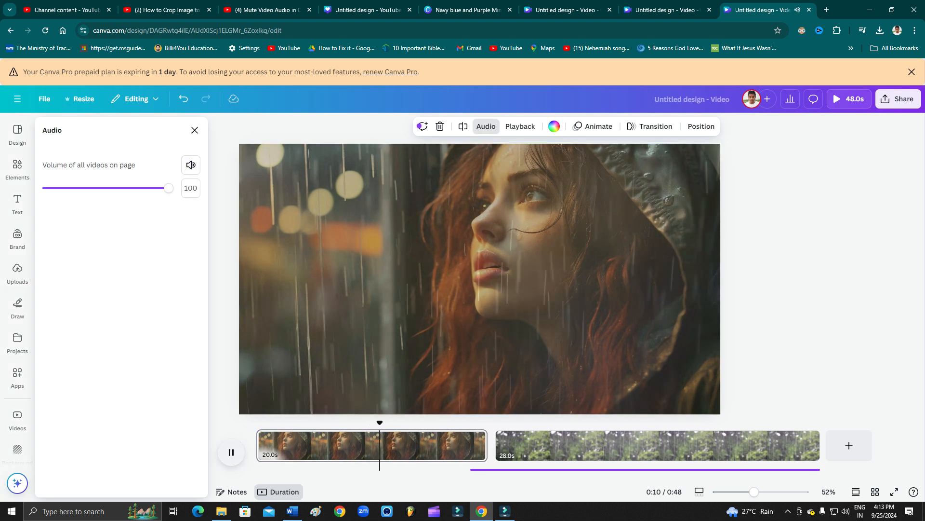
click(231, 452)
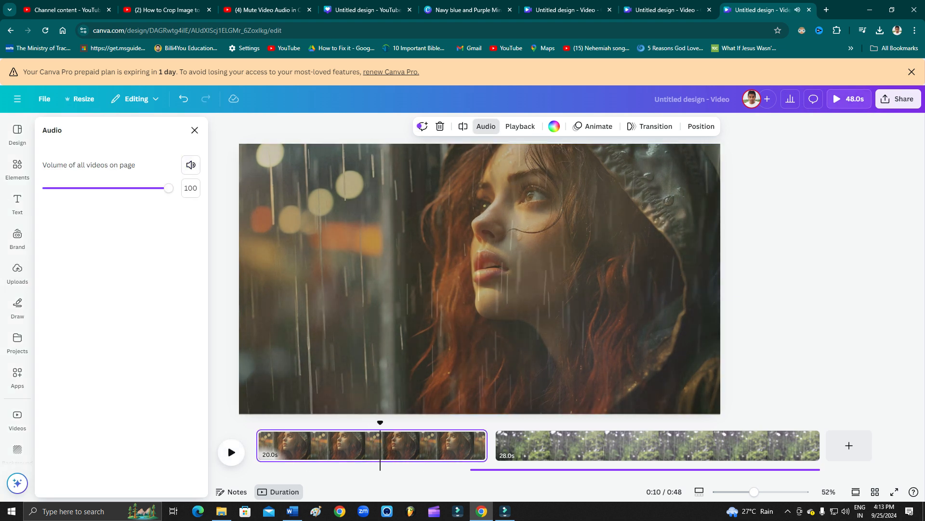
click(17, 272)
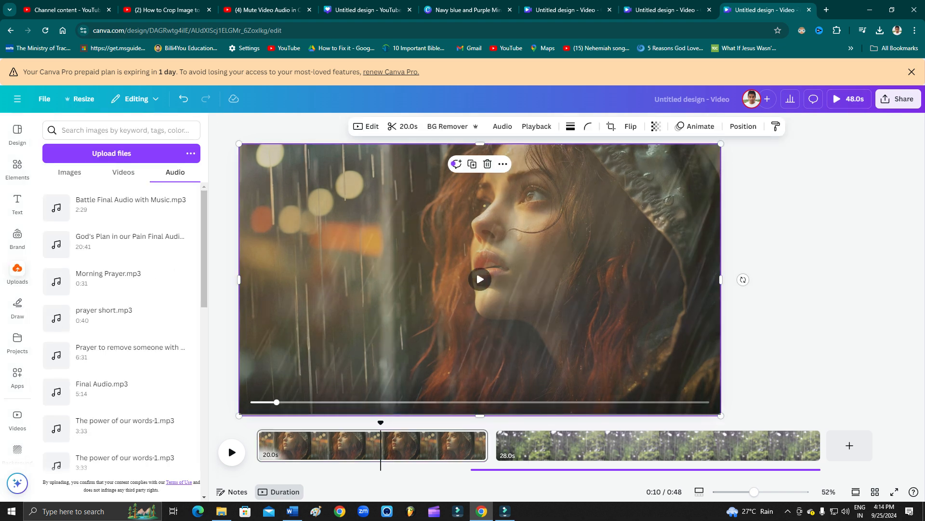
Split the background audio under the rain-forest scene into a separate ~26-second piece
click(501, 126)
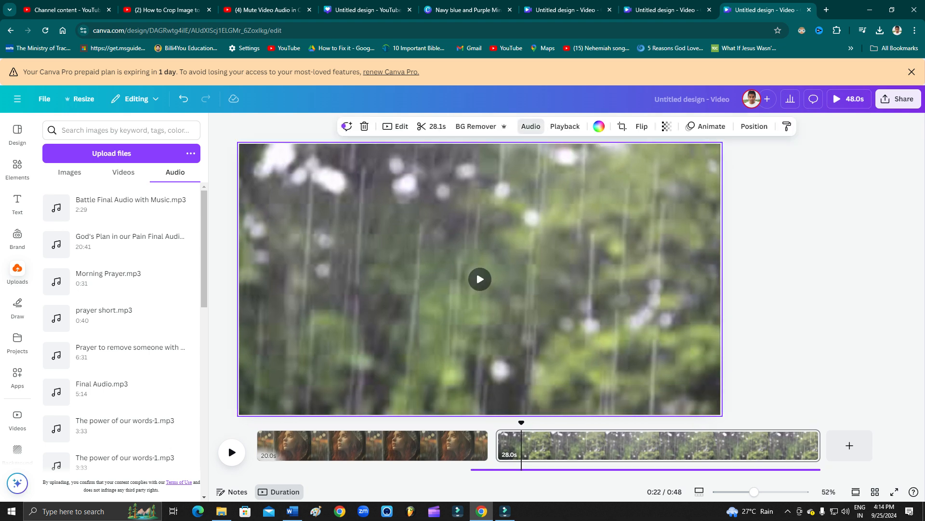
click(529, 126)
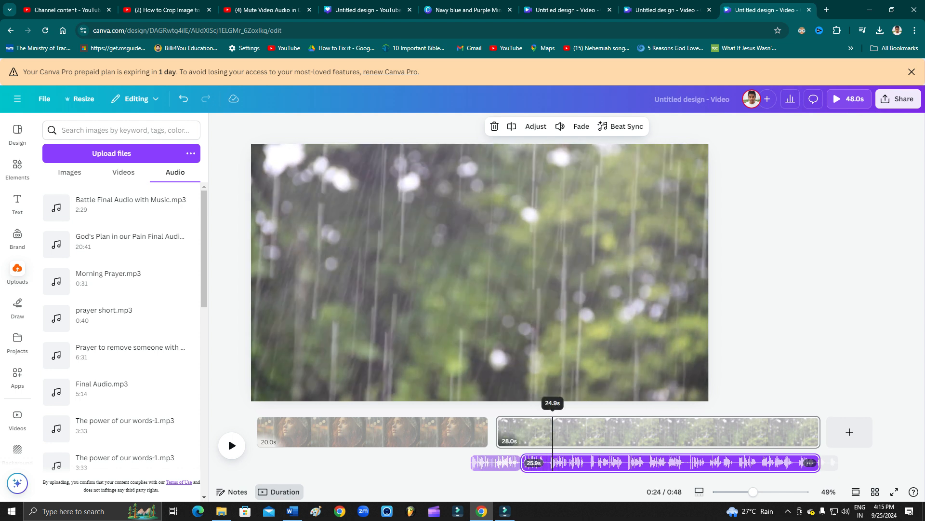
Move the playhead slightly later to mark the cut for a short ~2-second audio piece
drag(552, 424, 627, 423)
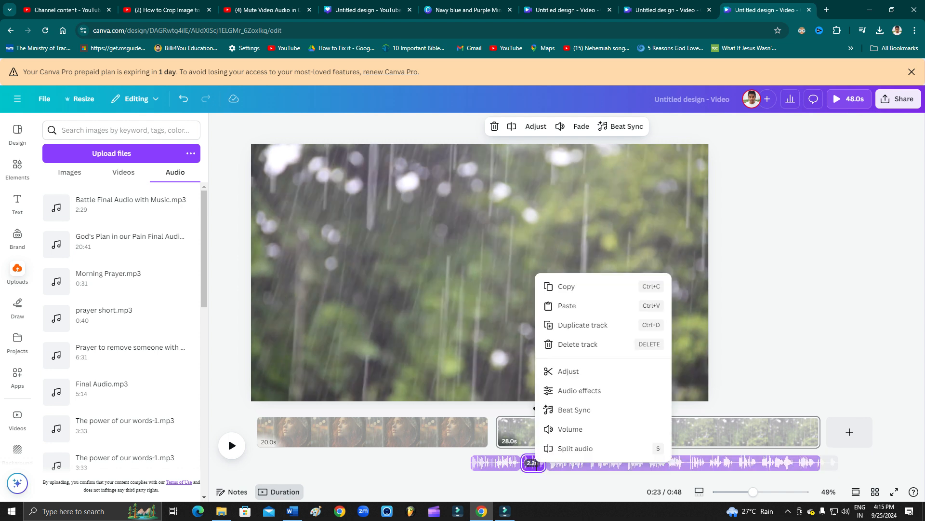
mouse_move(570, 429)
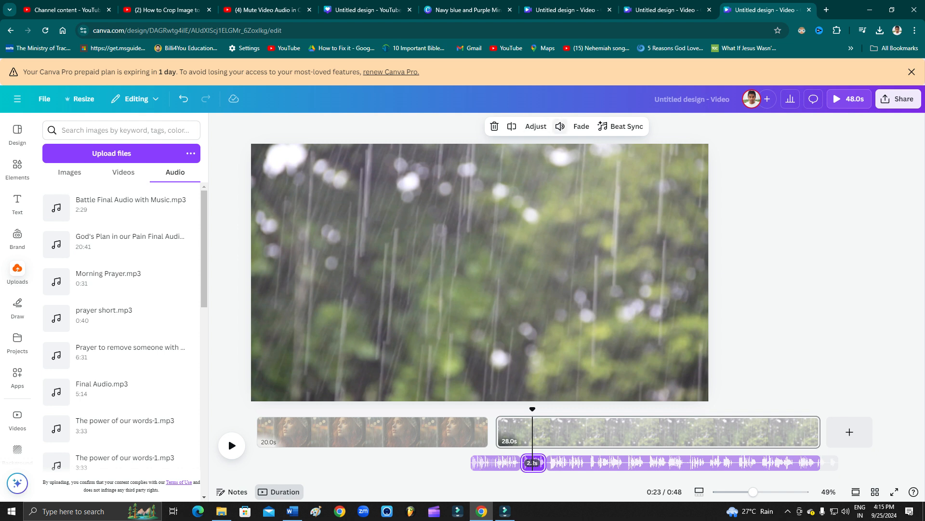
Lower the short isolated audio section's volume from 100 to 41
right_click(533, 462)
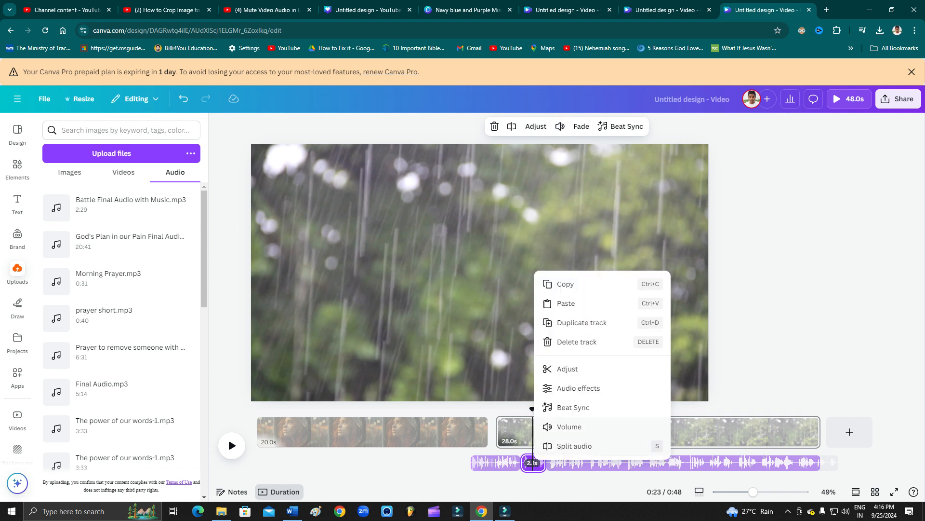
click(569, 426)
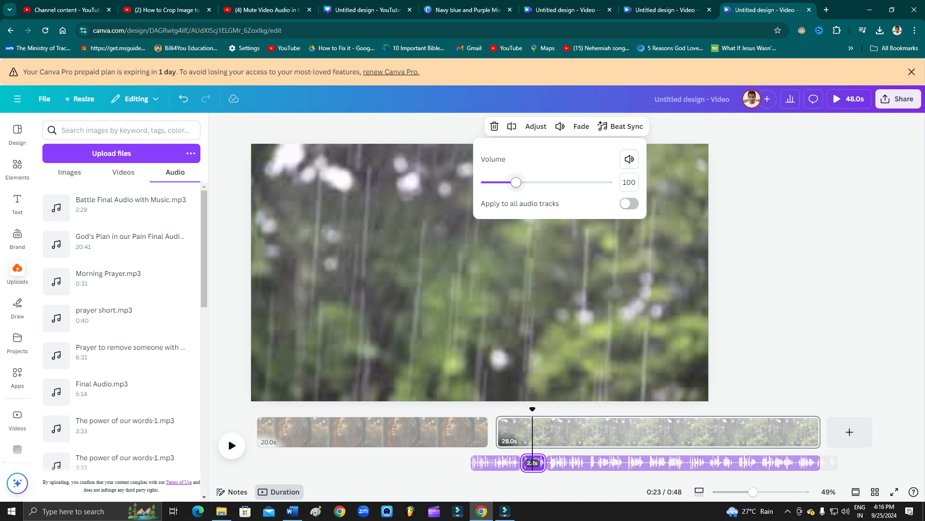
drag(516, 182, 498, 181)
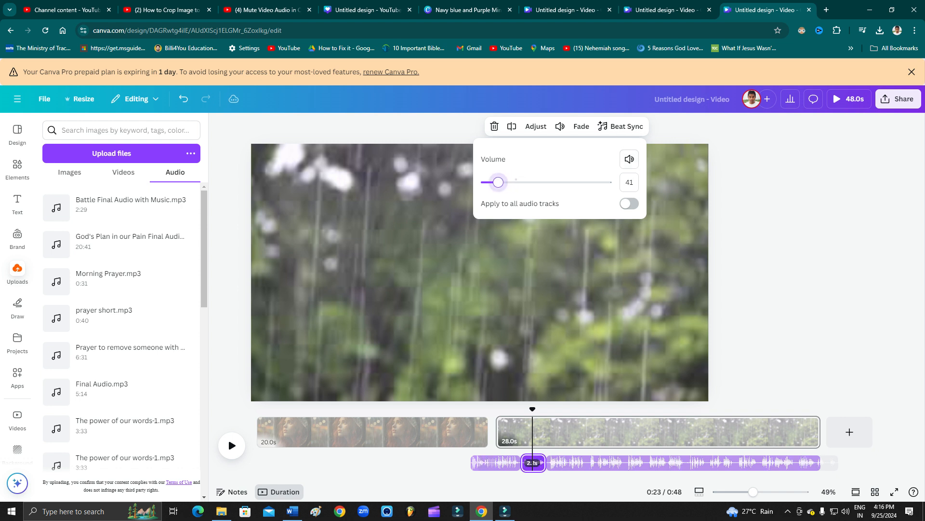
drag(498, 181, 487, 181)
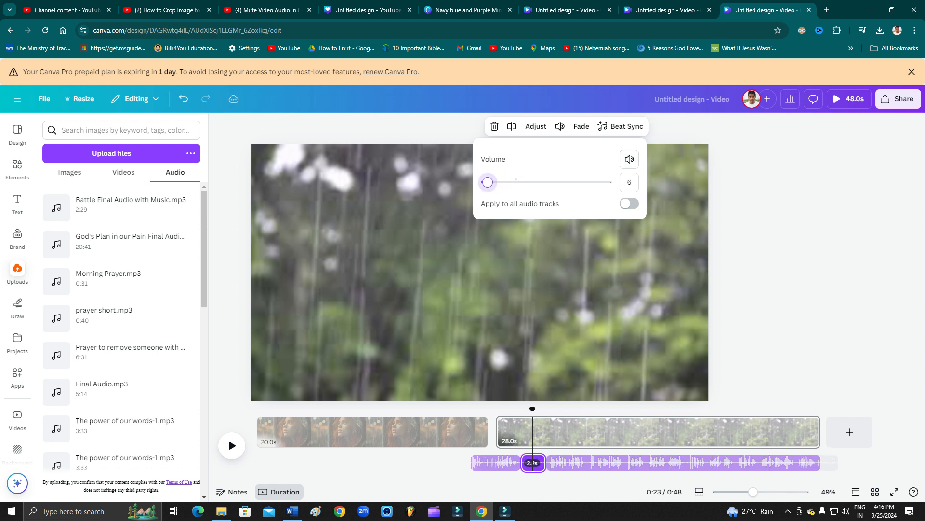
drag(487, 182, 498, 182)
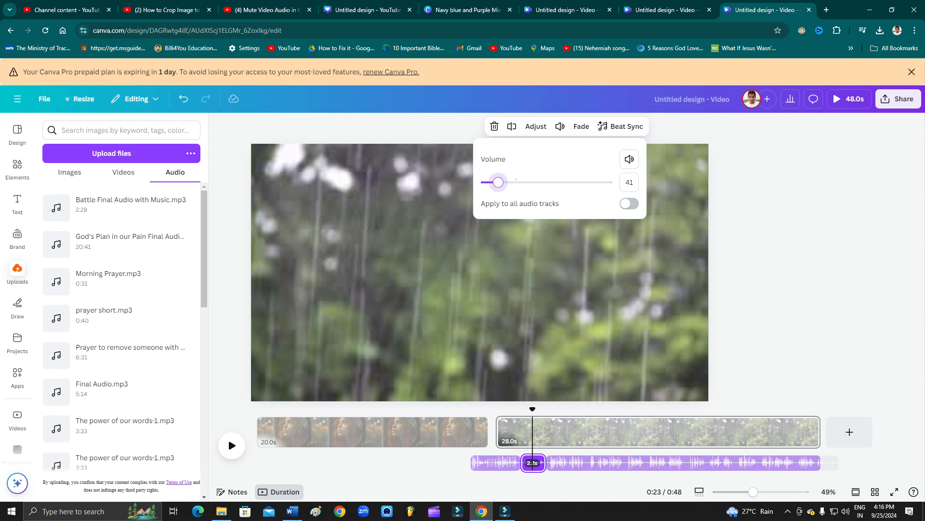
click(581, 125)
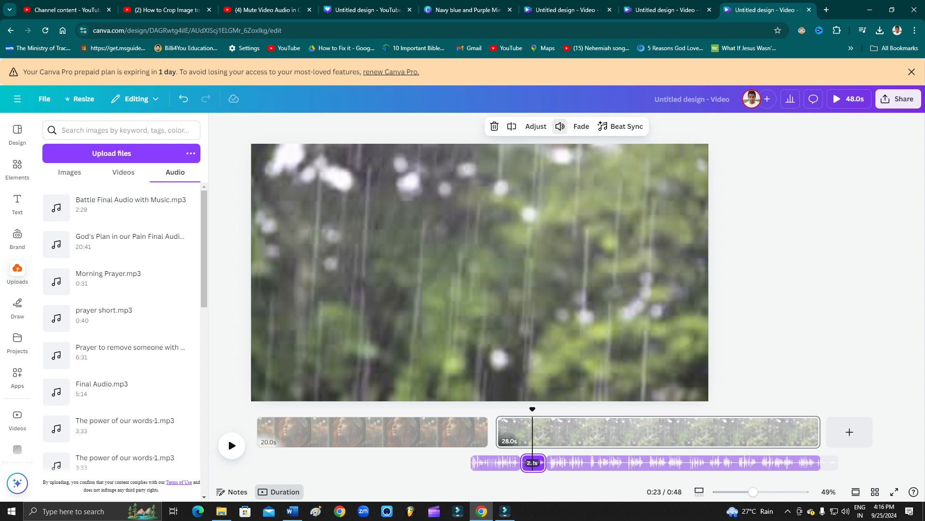
Reduce the section's volume to 8 and apply it to all audio tracks
click(560, 126)
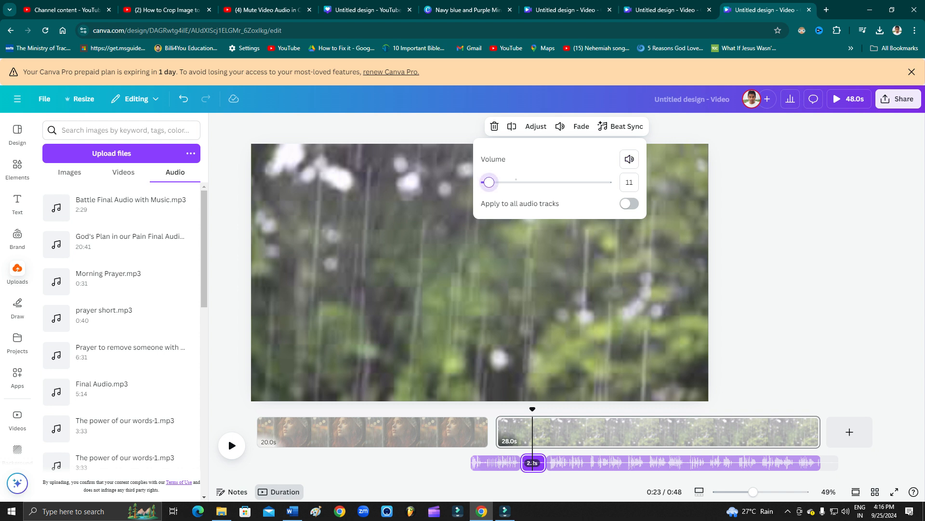
drag(489, 182, 482, 182)
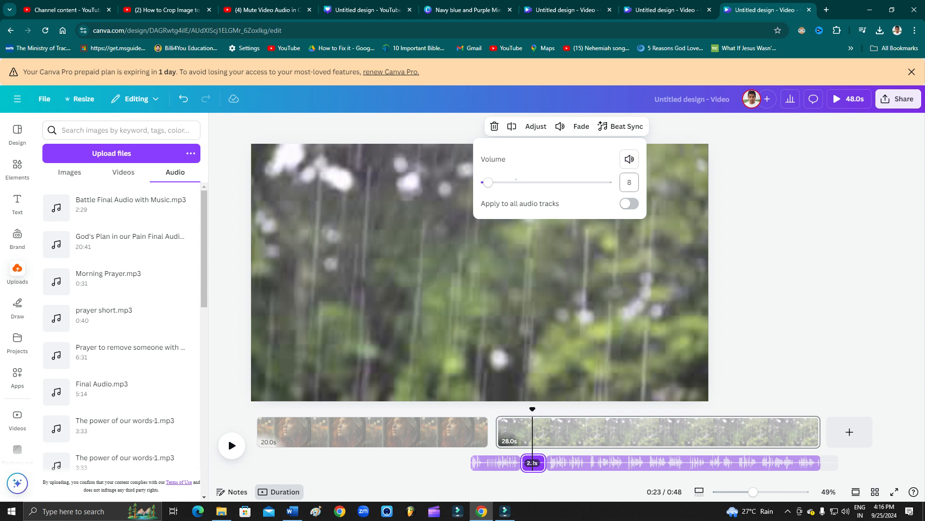
click(629, 203)
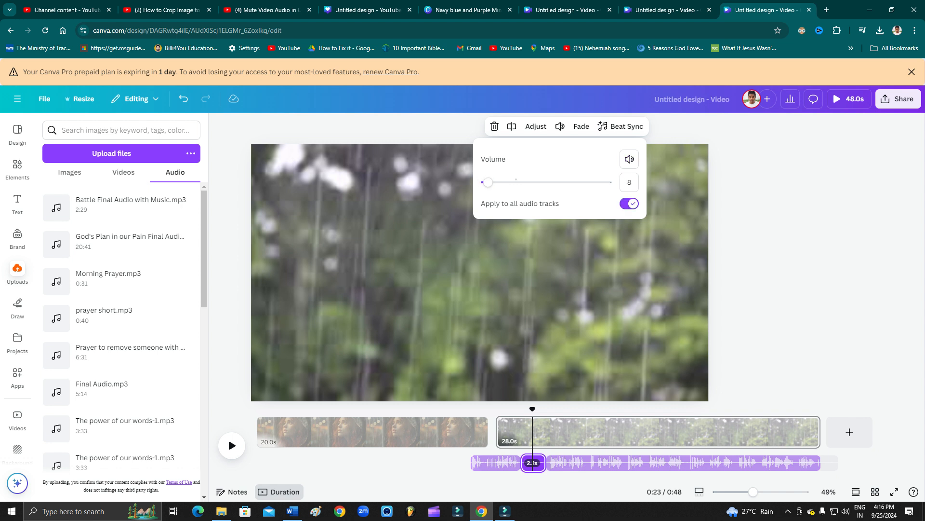